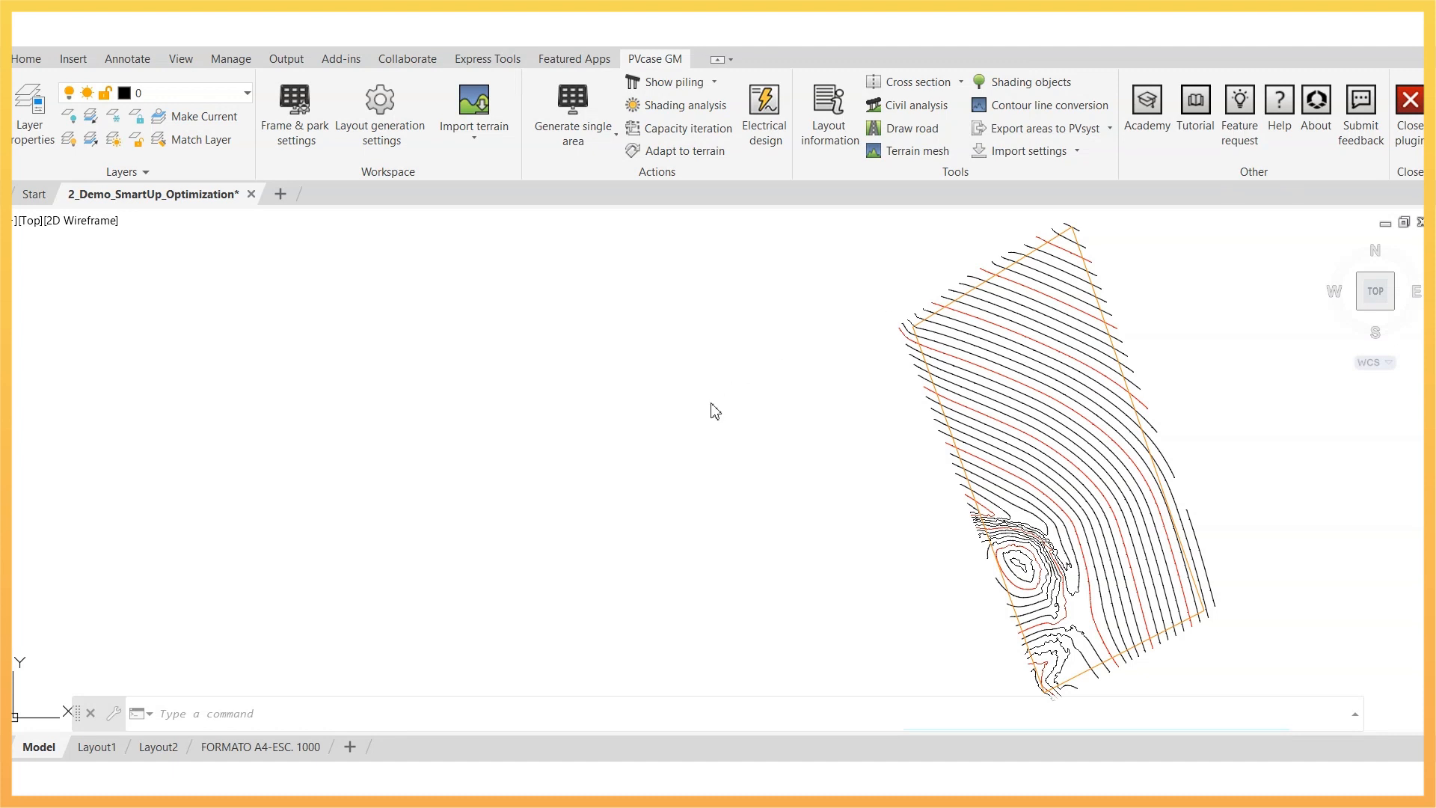
pyautogui.moveTo(294, 110)
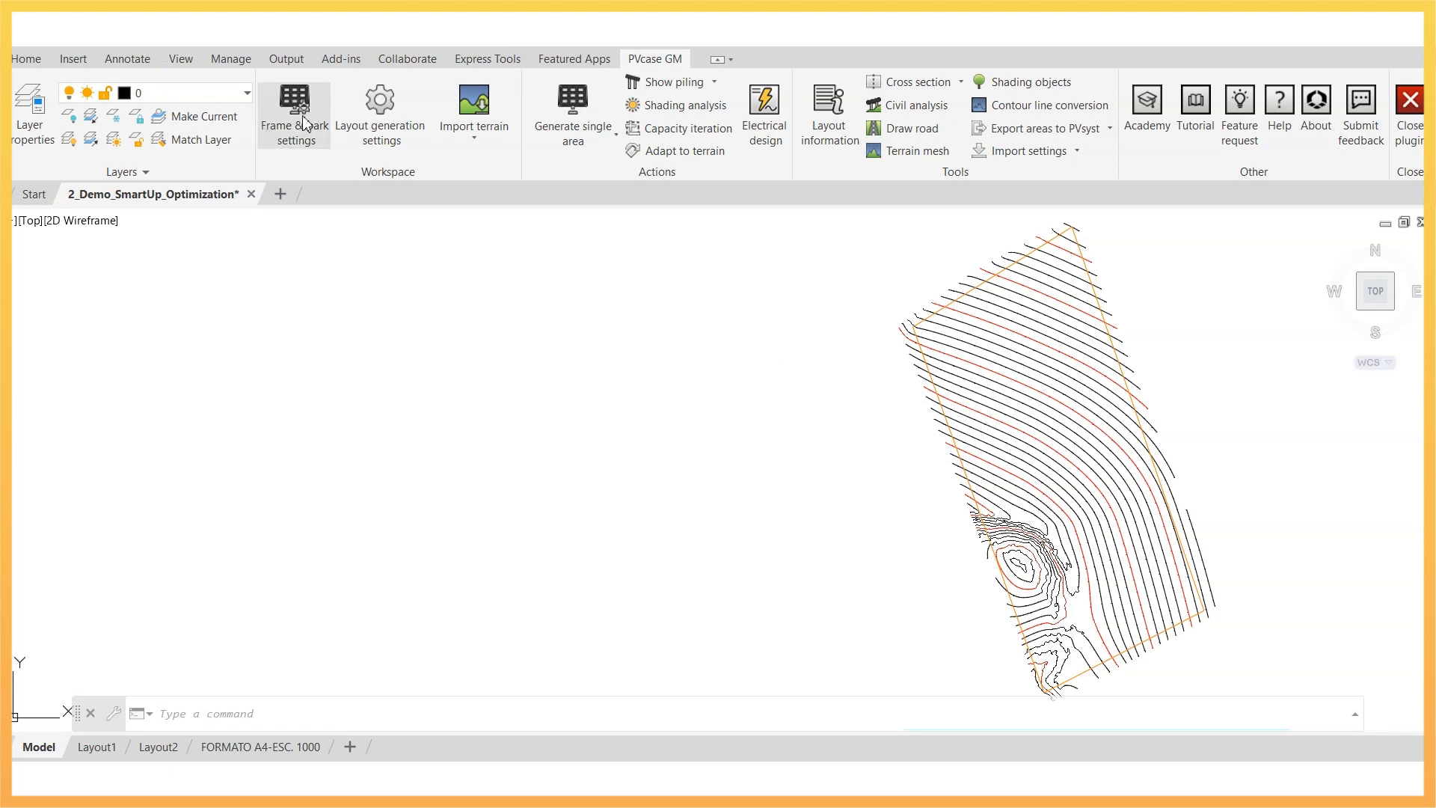
# Select the SAT - 1x30 preset in Frame & park settings
pyautogui.click(294, 110)
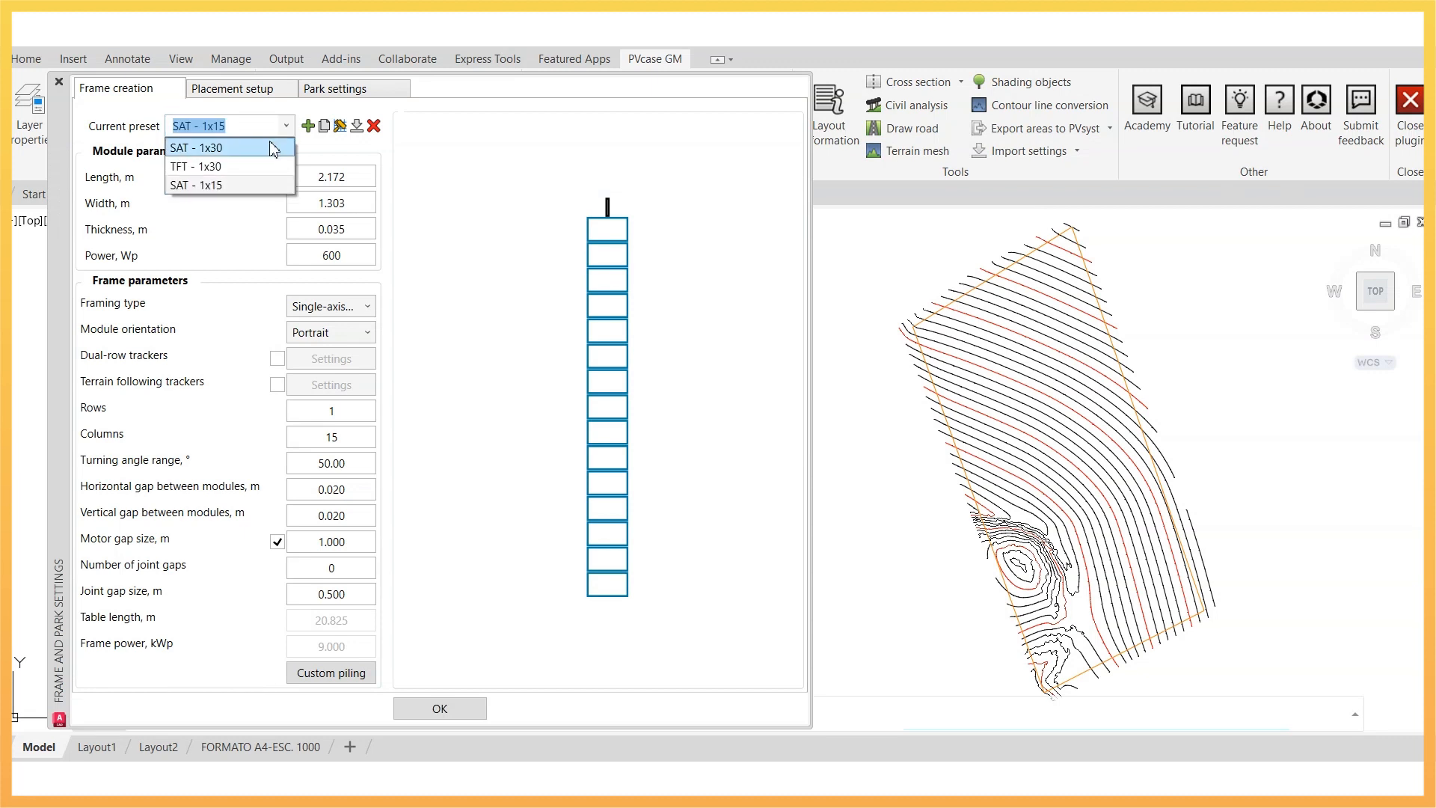
pyautogui.click(205, 147)
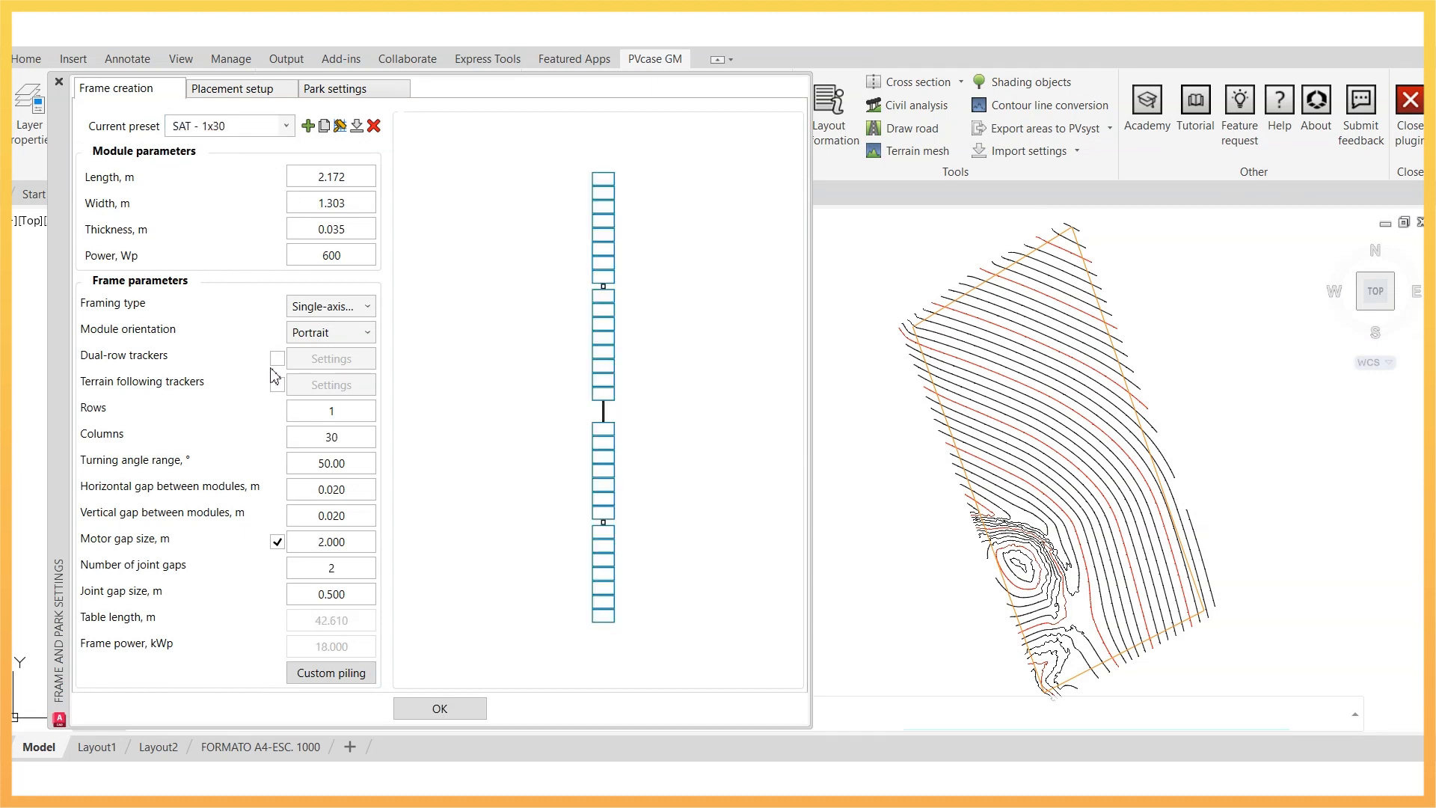
# Turn on terrain-following trackers with an 8° maximum angle and a hinge at the motor
pyautogui.click(277, 384)
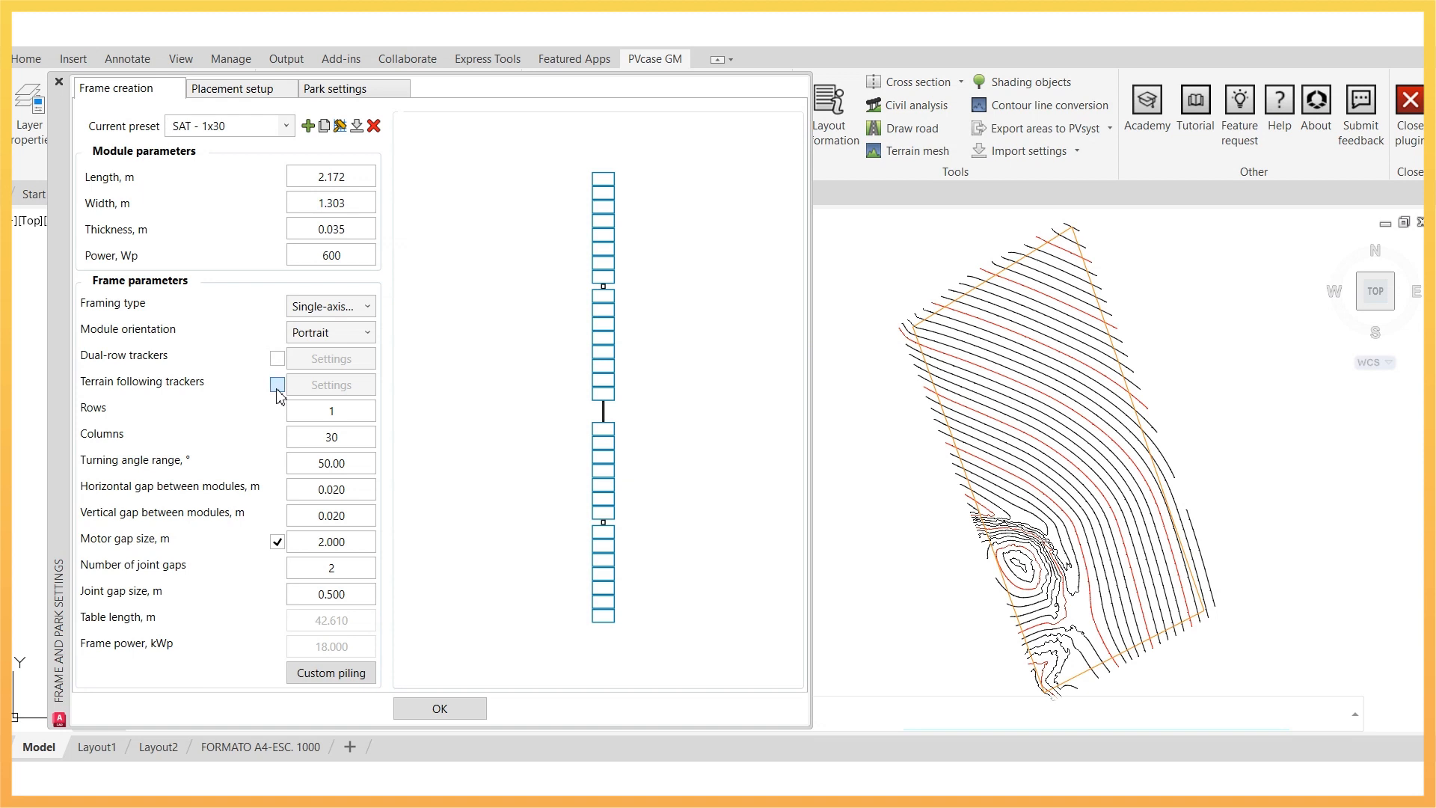
pyautogui.click(277, 384)
pyautogui.write('8')
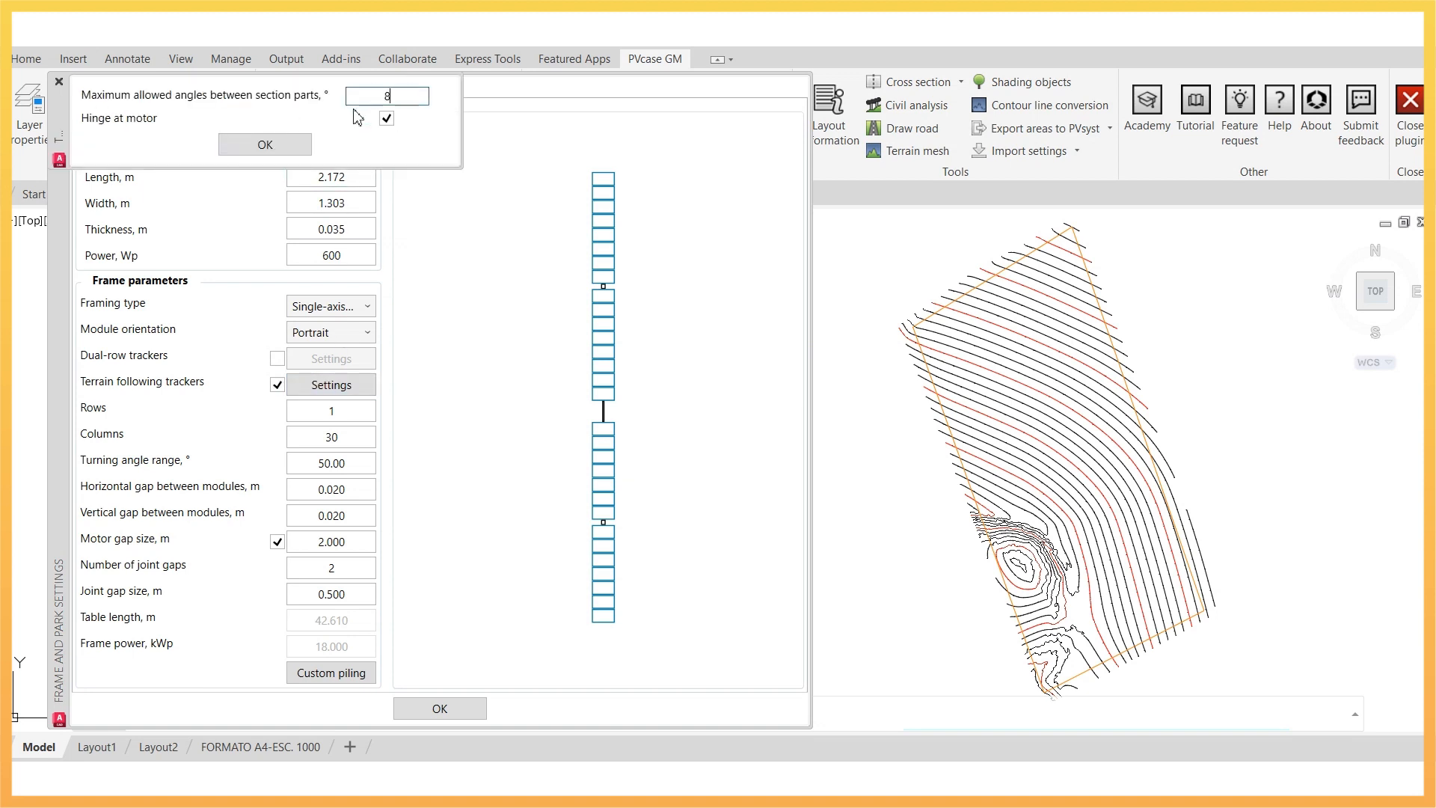
pyautogui.click(264, 144)
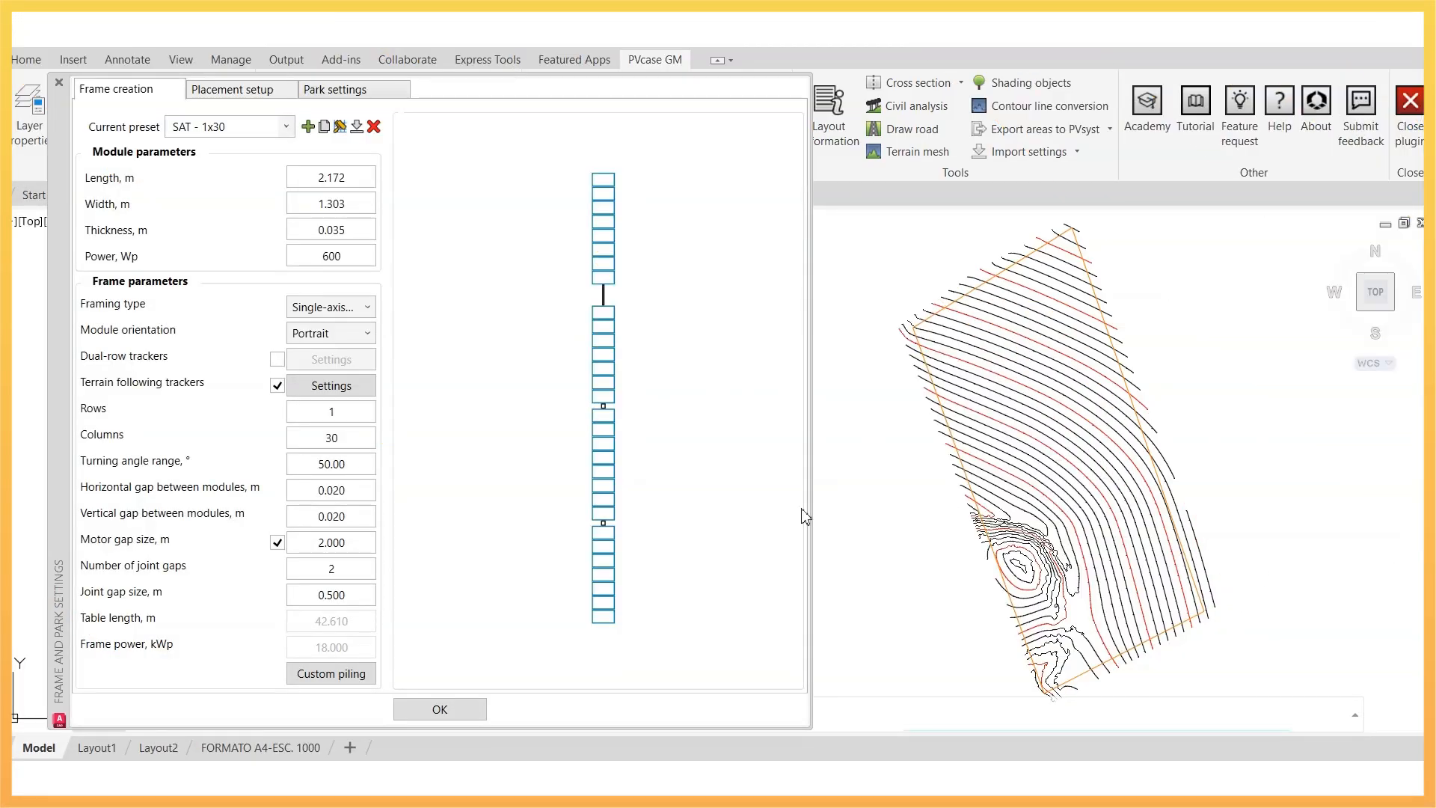
pyautogui.click(330, 673)
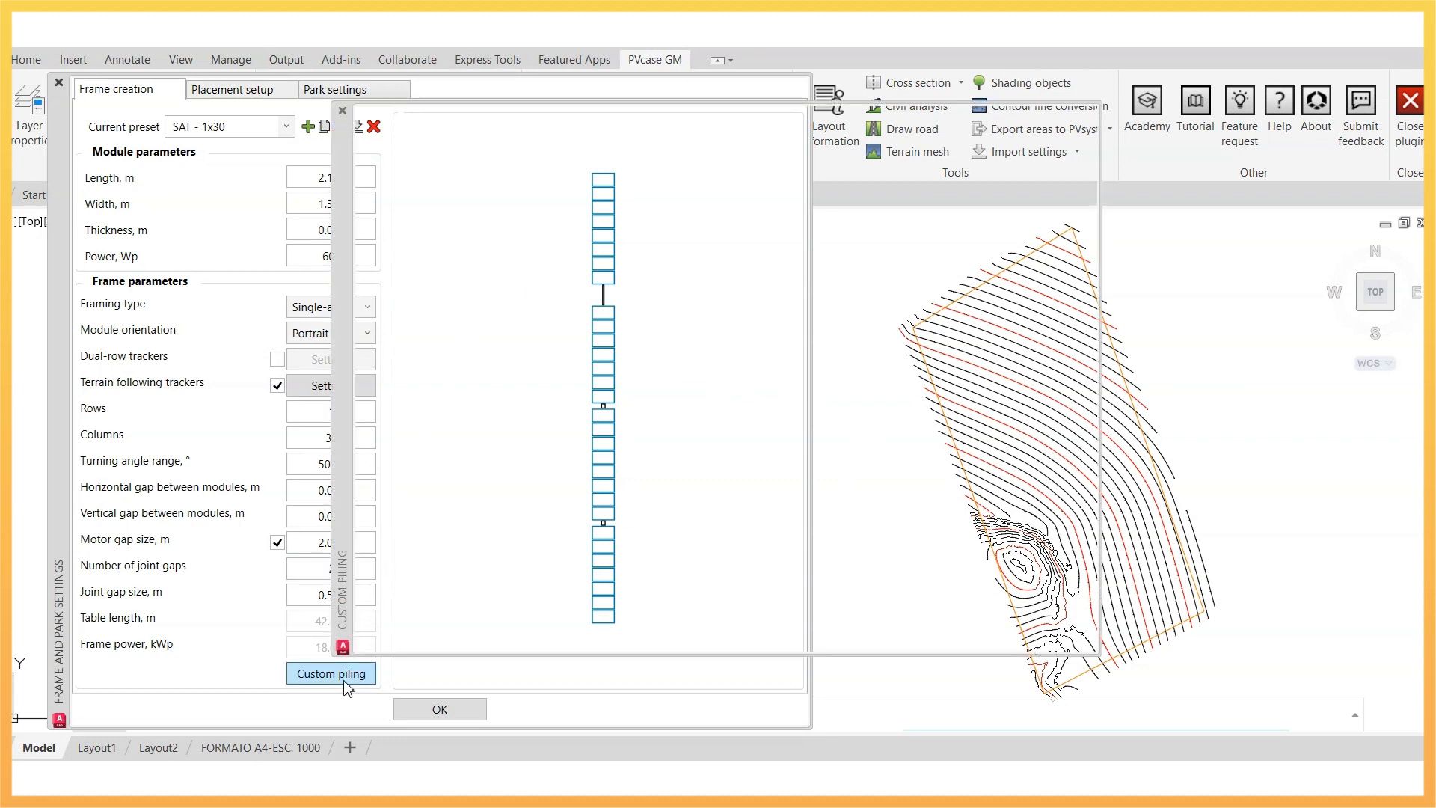
# Place the motor after Group 2 with piles at joints, then close the settings
pyautogui.click(331, 673)
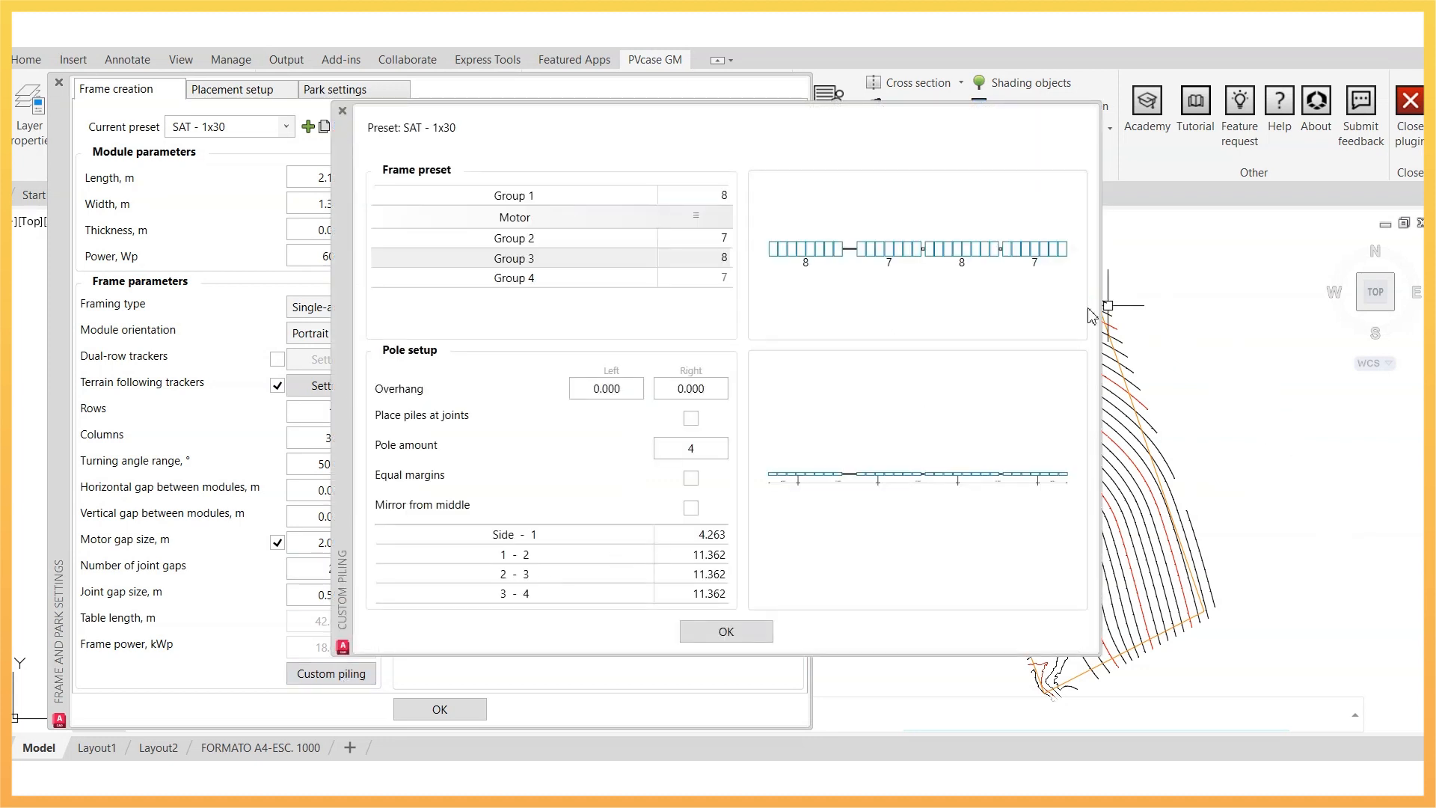
pyautogui.moveTo(930, 481)
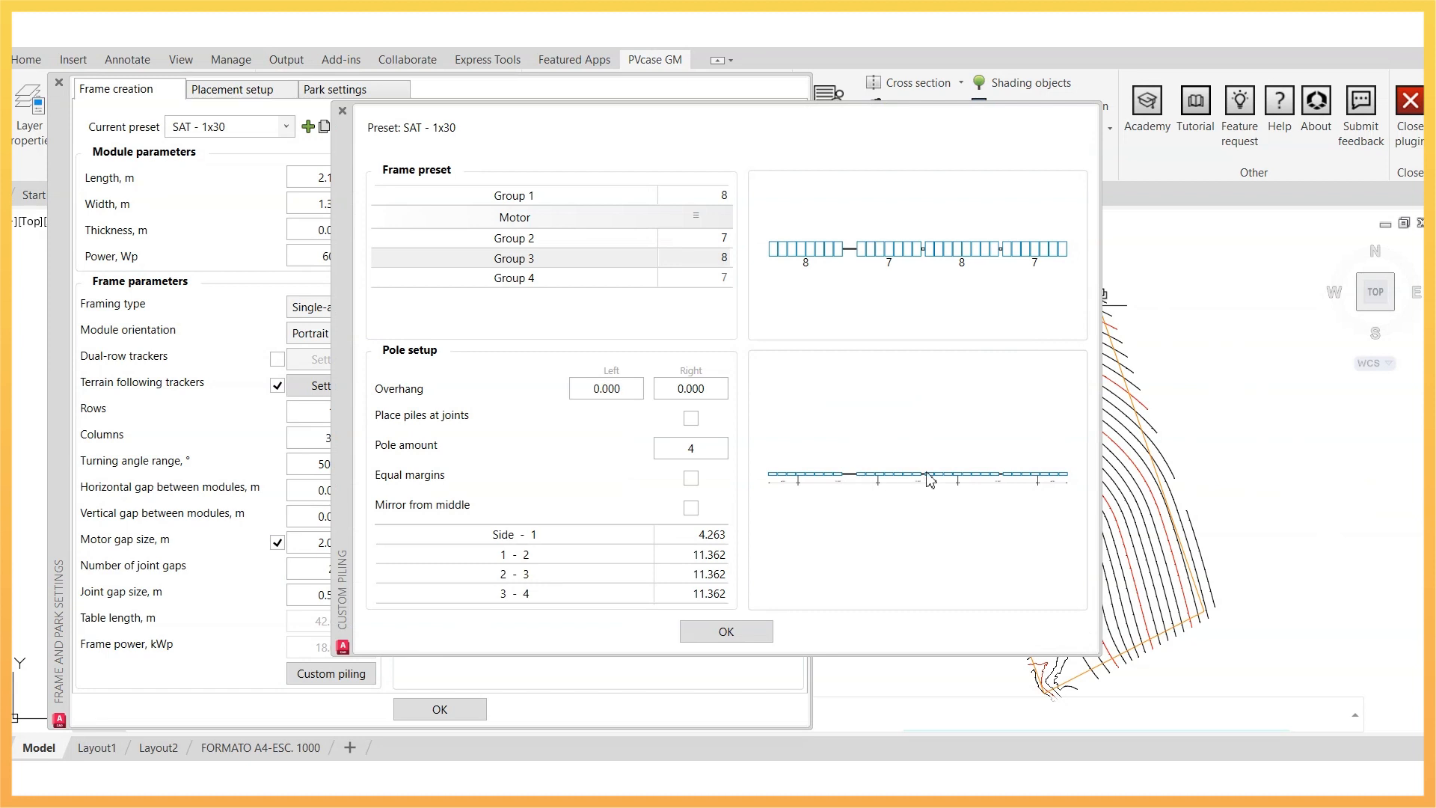
pyautogui.moveTo(847, 493)
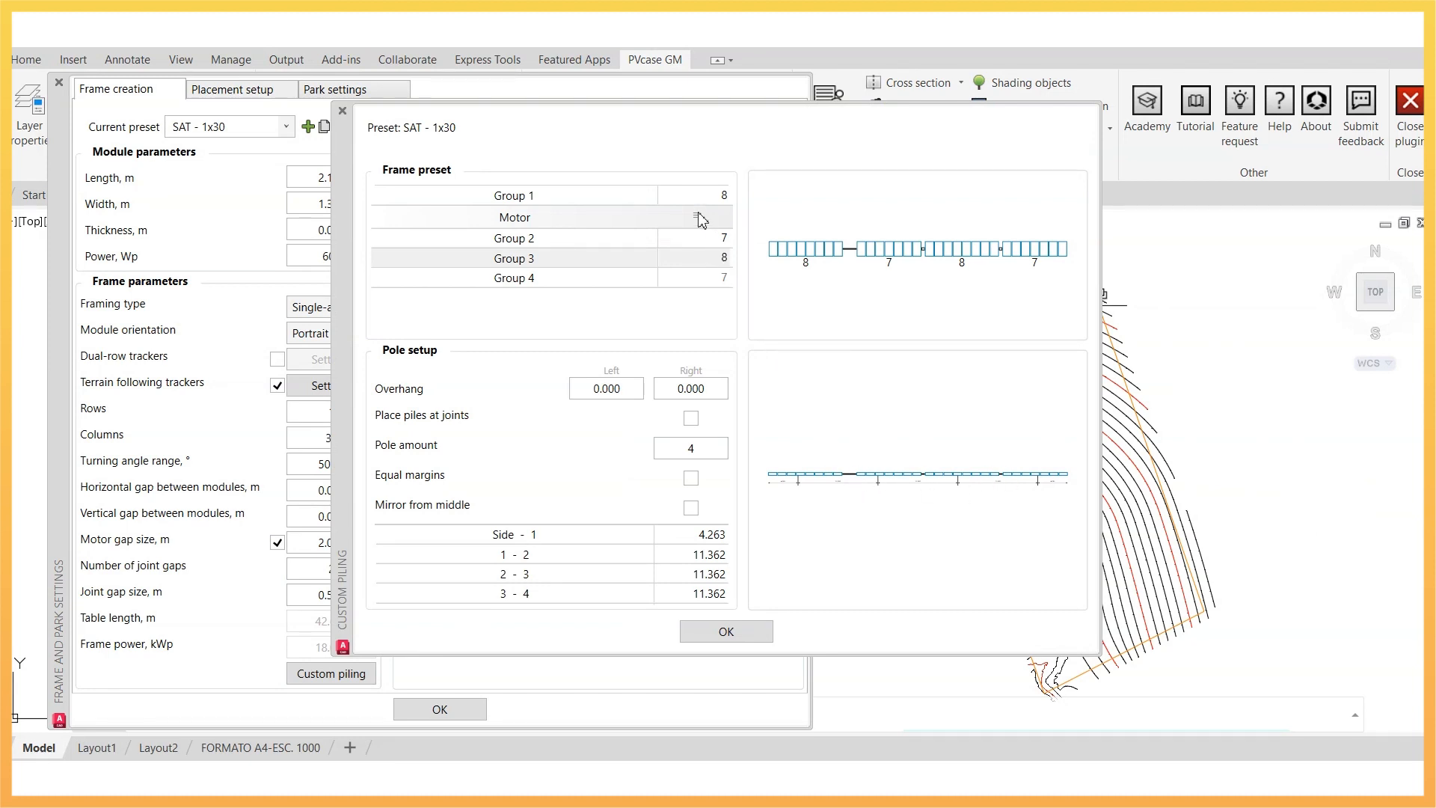
pyautogui.click(695, 258)
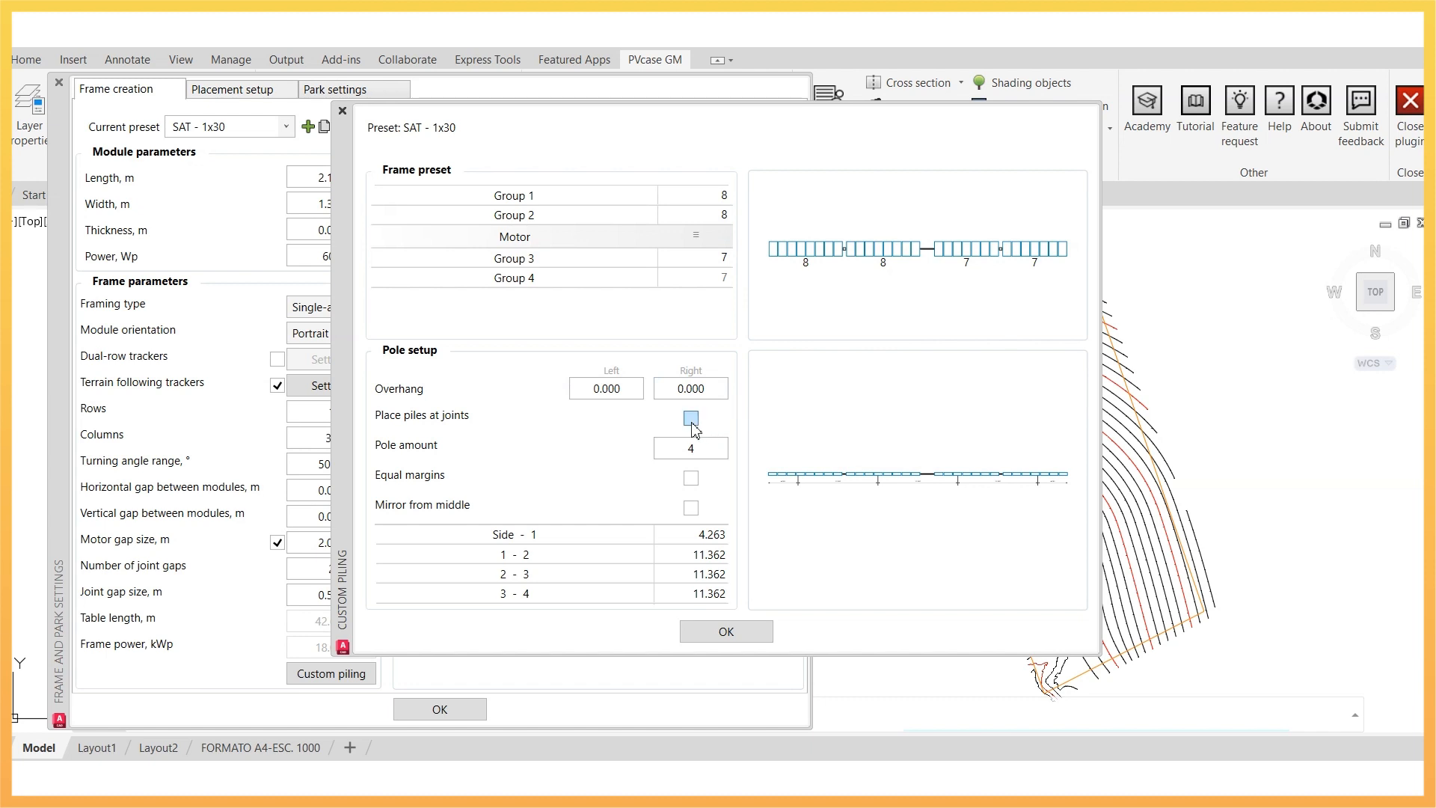
pyautogui.click(690, 417)
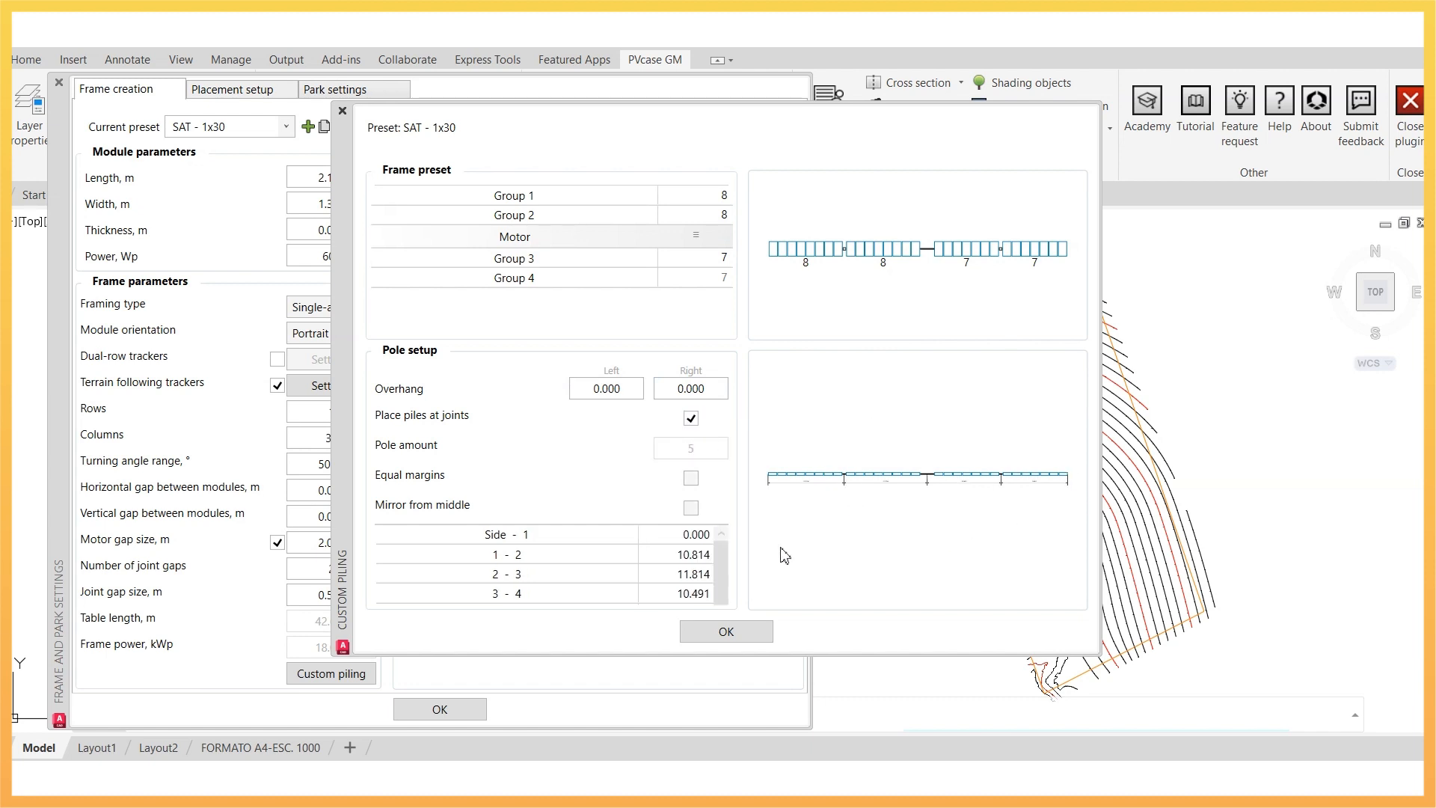
pyautogui.click(726, 631)
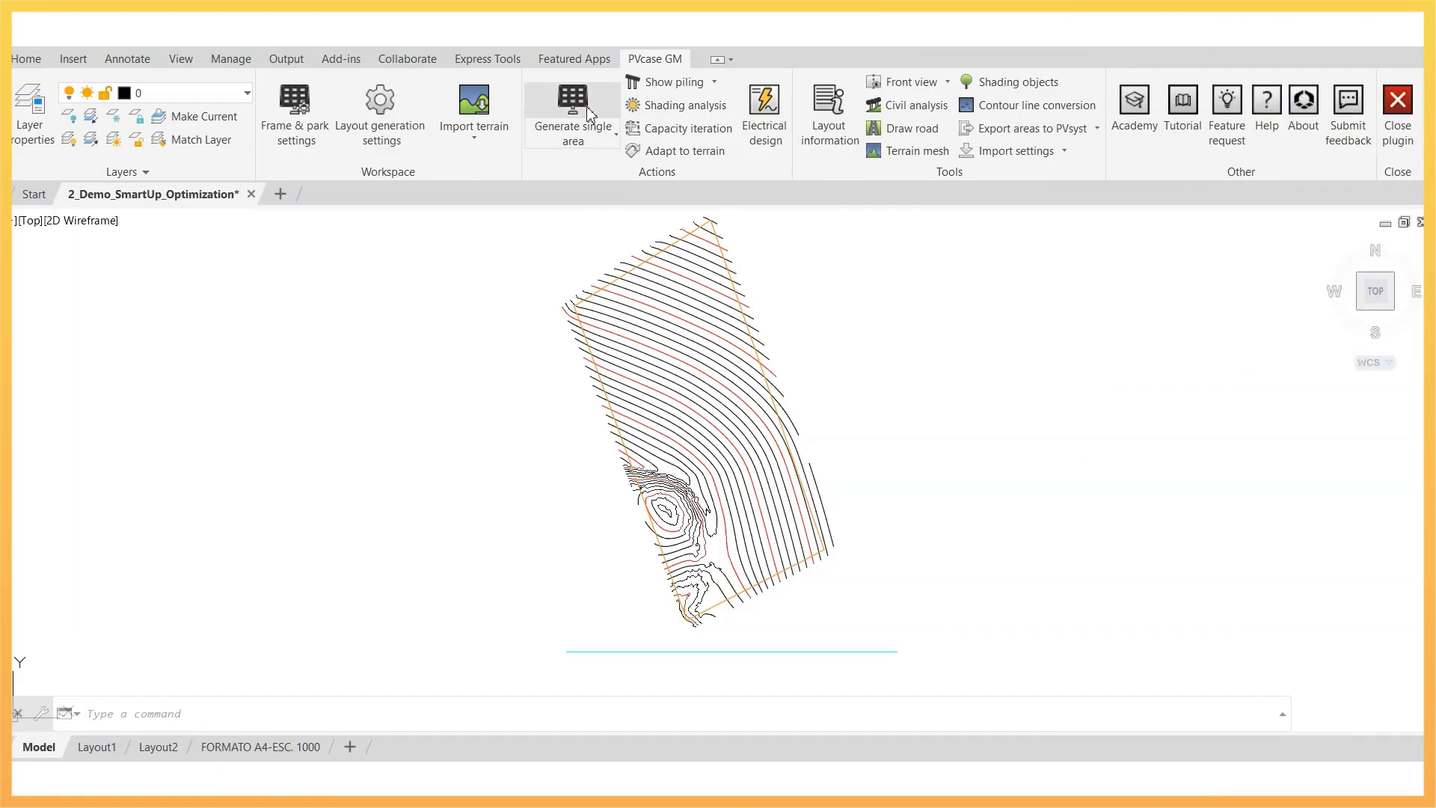
# Generate a single-area layout from the PV area polyline and its alignment line
pyautogui.click(571, 109)
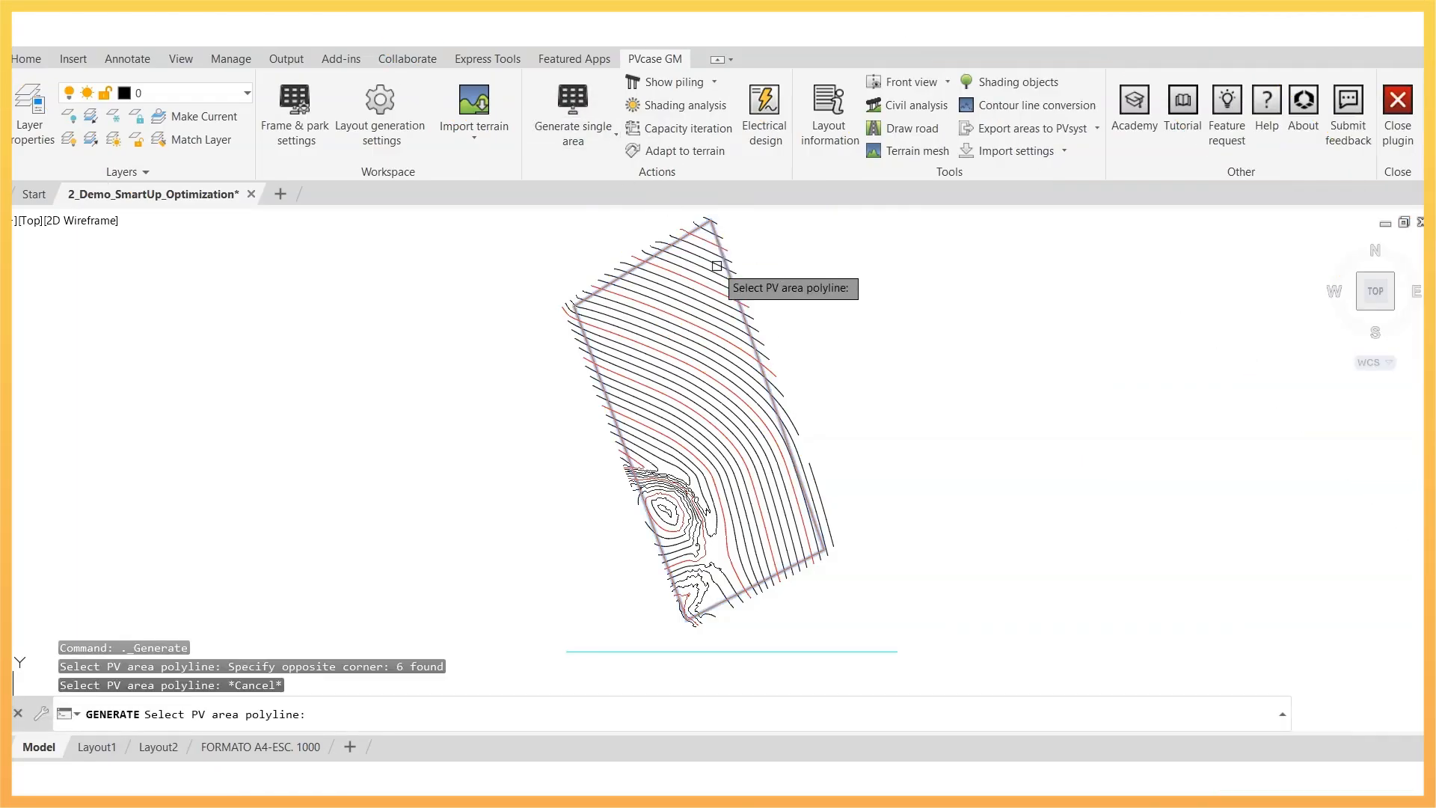
pyautogui.click(722, 265)
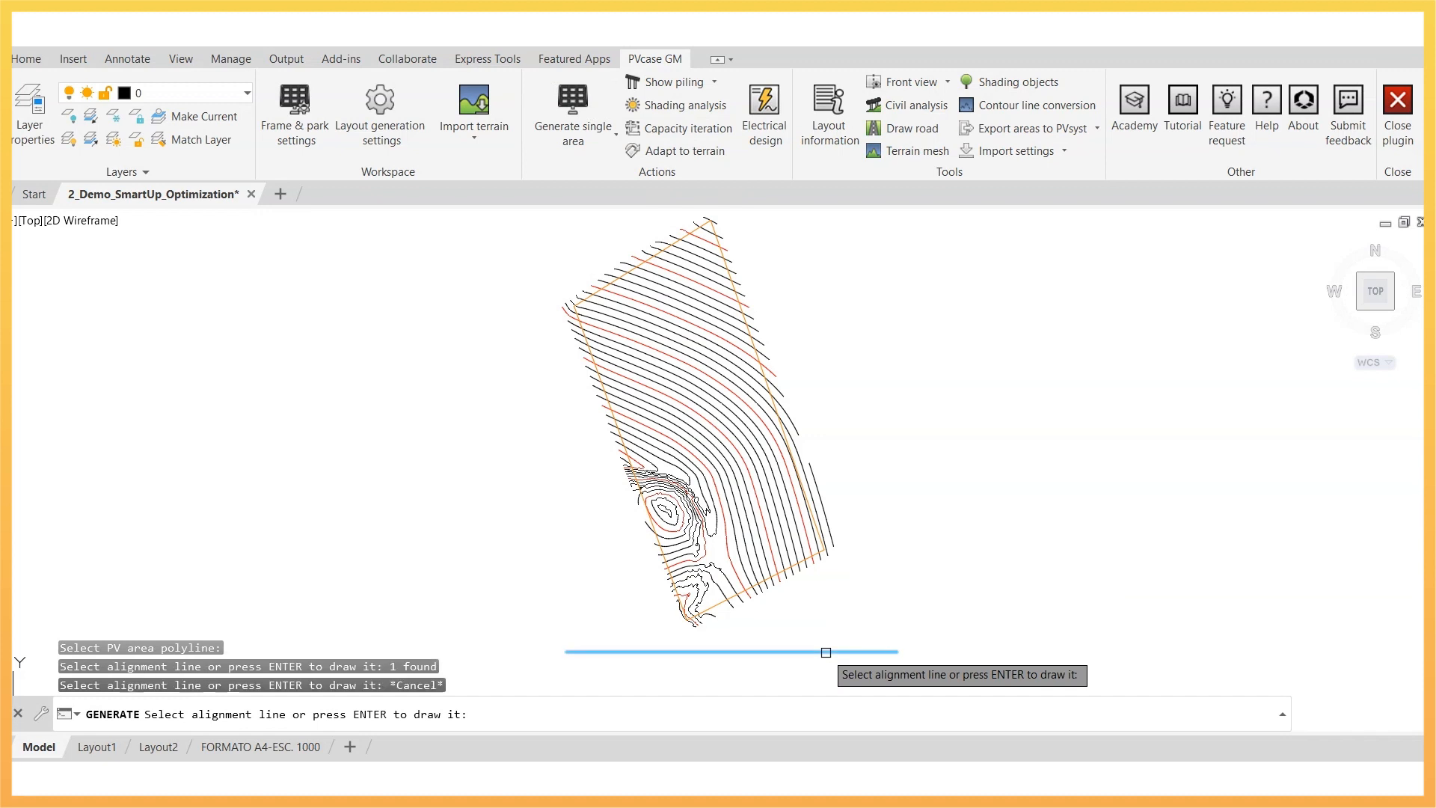
pyautogui.press('enter')
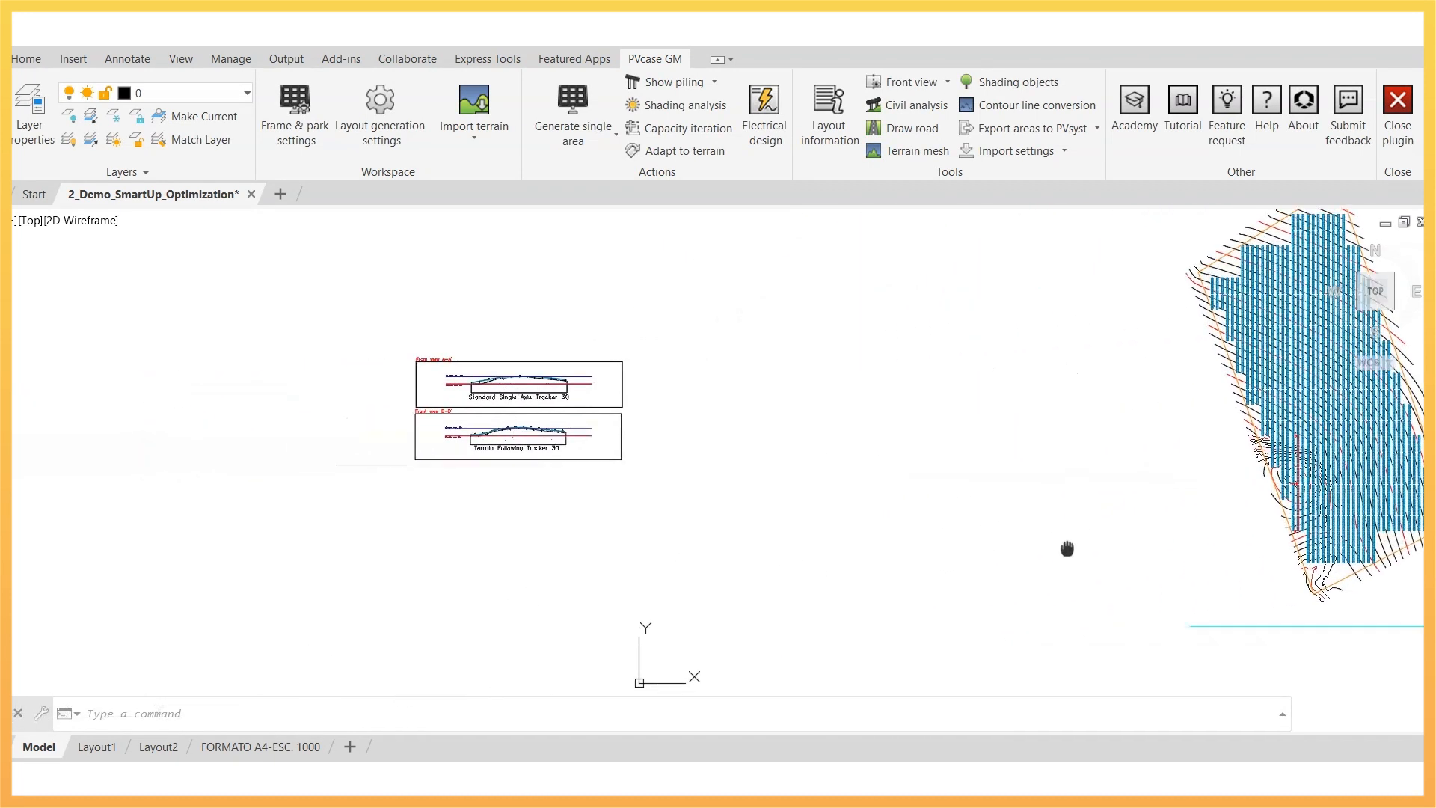
# Compare the A-A' and B-B' front views, then open the Layout information summary
pyautogui.scroll(3)
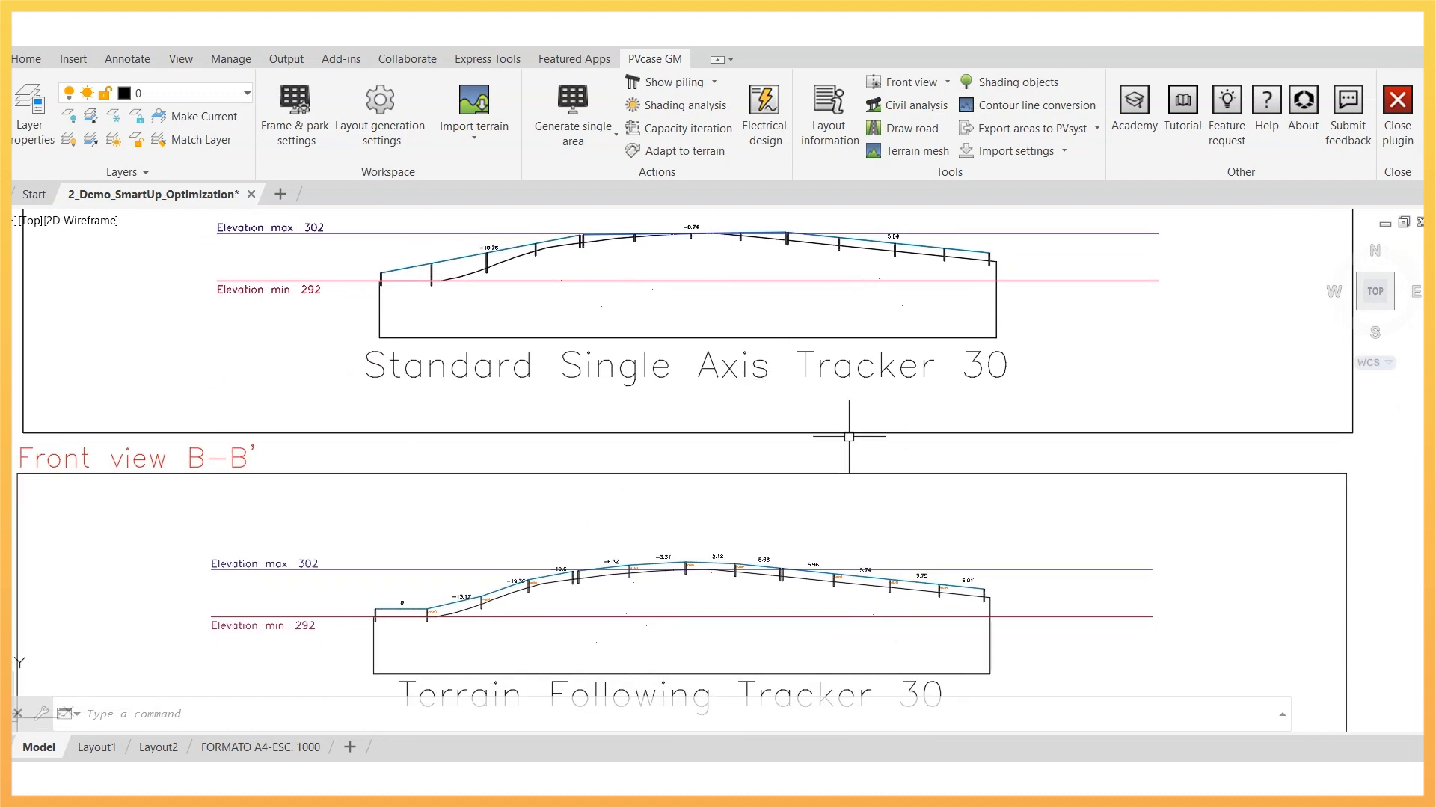
pyautogui.moveTo(649, 691)
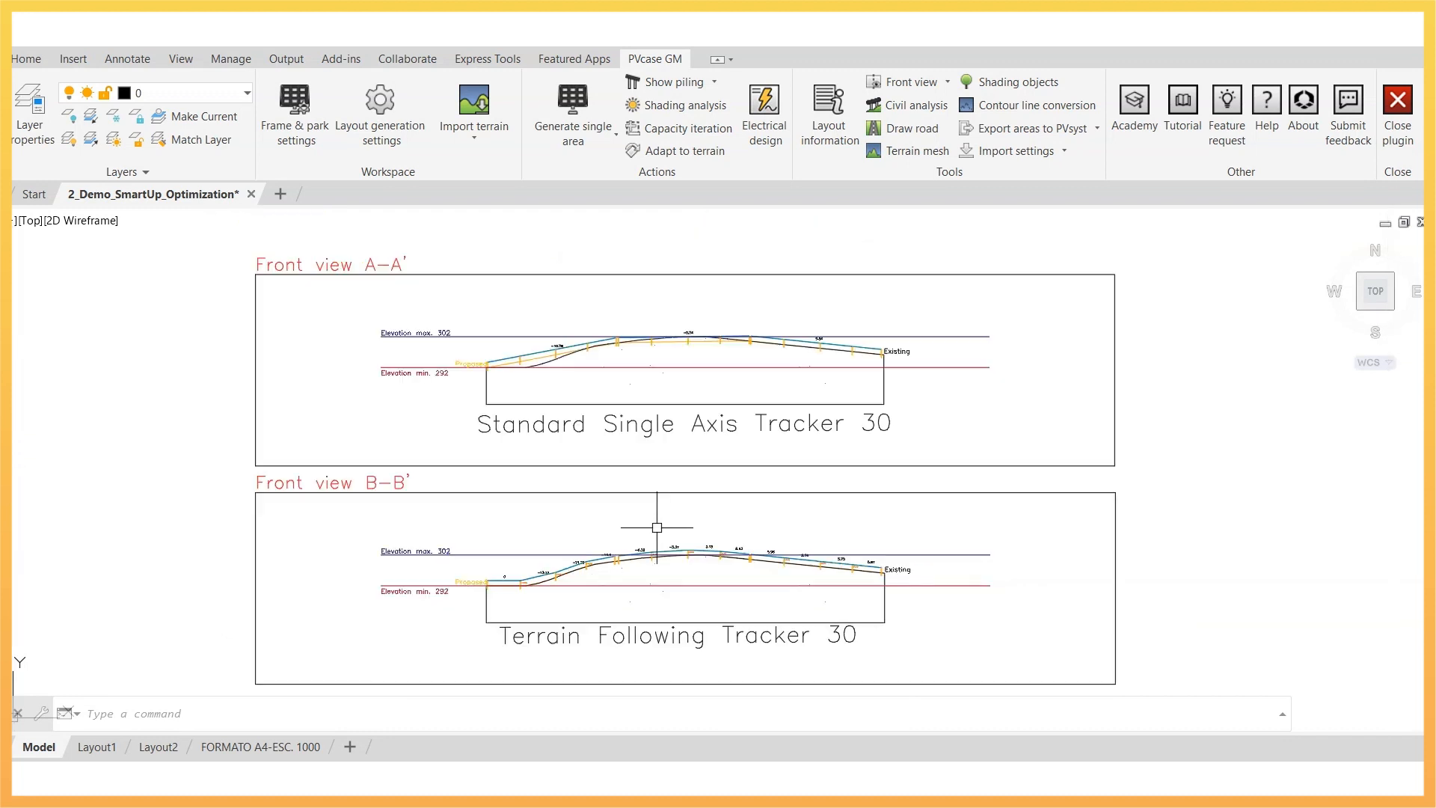
pyautogui.scroll(-3)
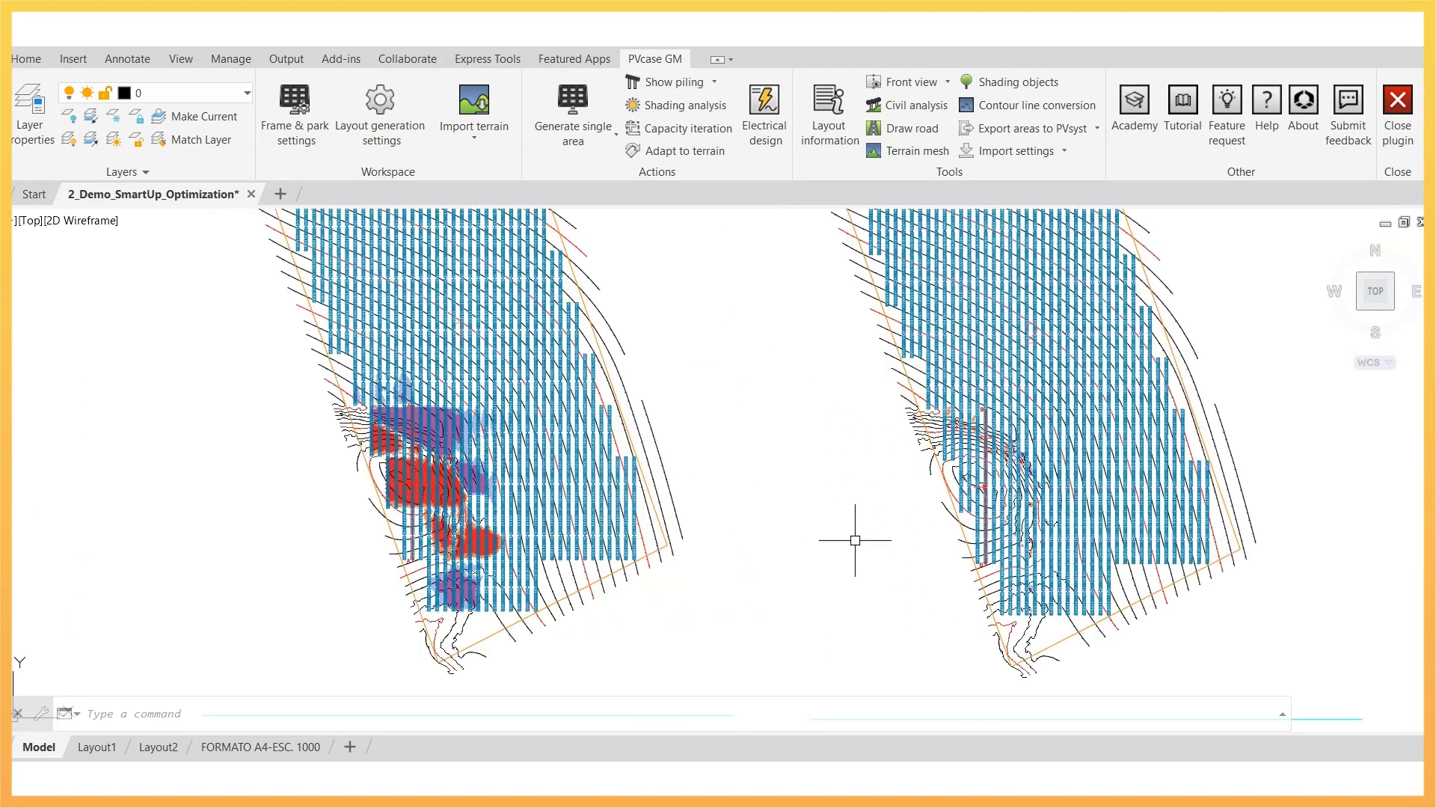
pyautogui.click(827, 112)
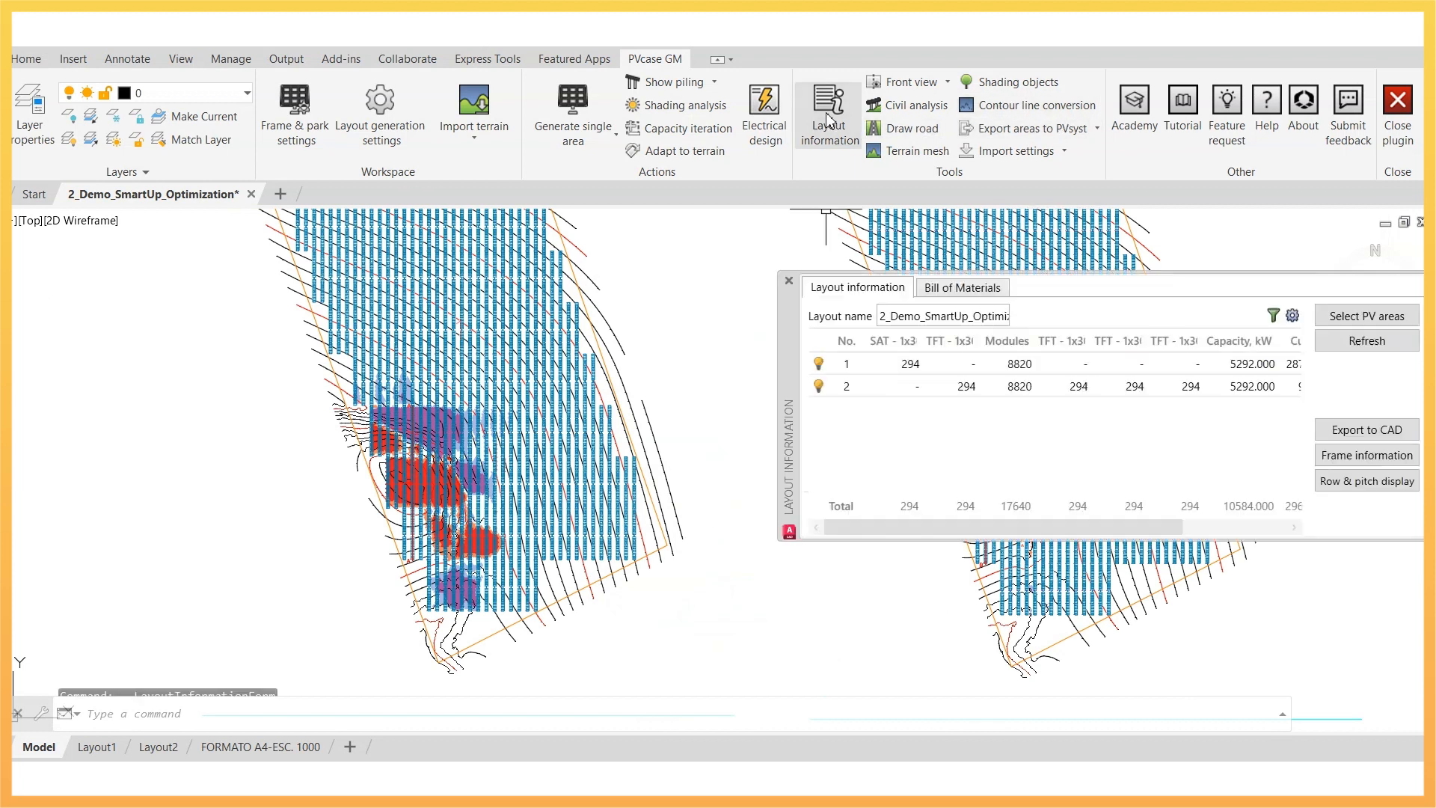